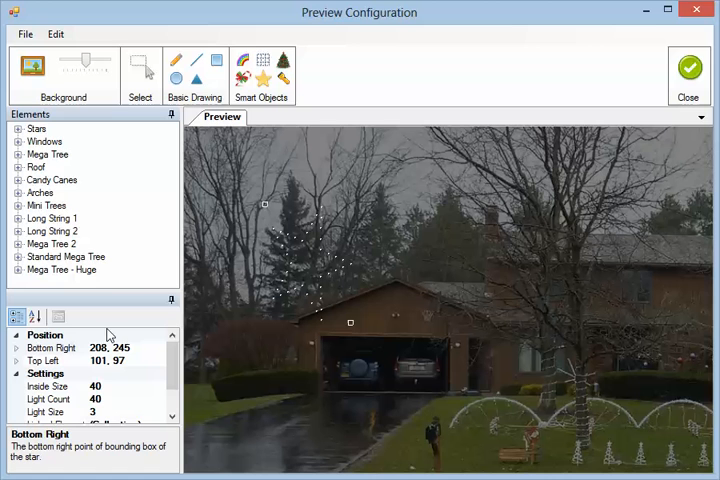
mouse_move(283, 273)
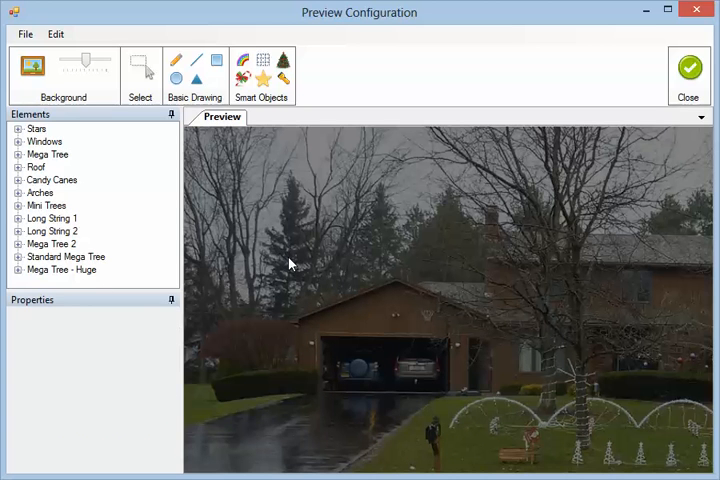
mouse_move(18, 131)
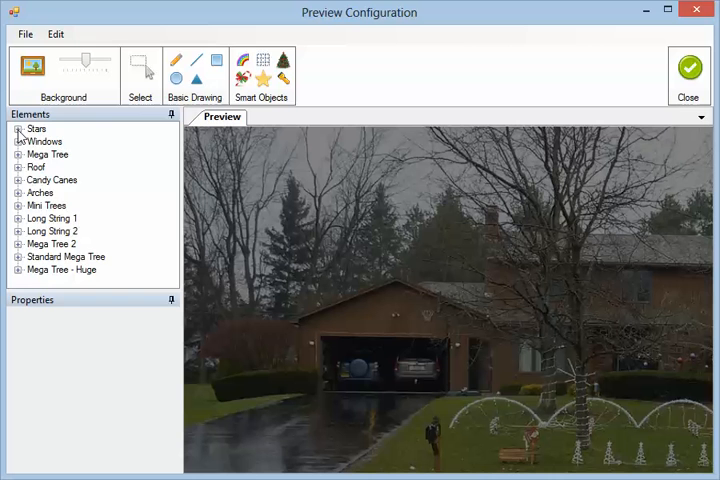
- Expand Stars and Star 1 in the Elements tree, then select Star 1 for the new star
click(17, 128)
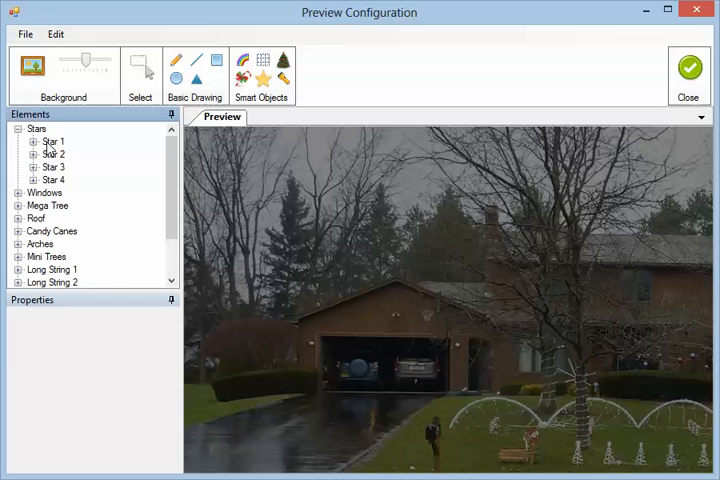
click(27, 141)
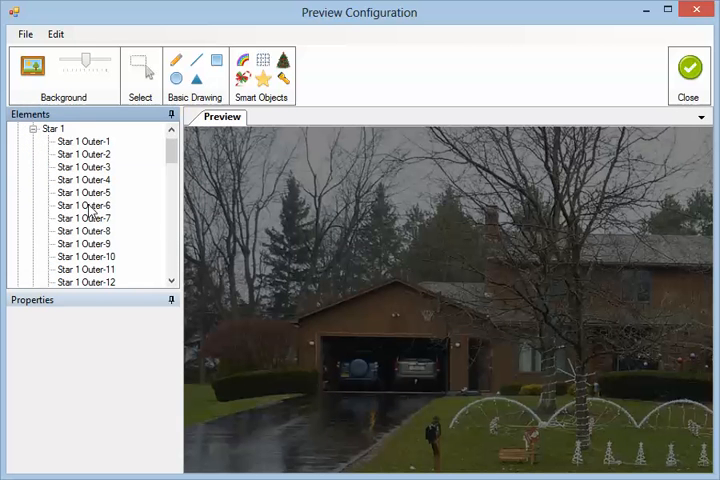
mouse_move(55, 138)
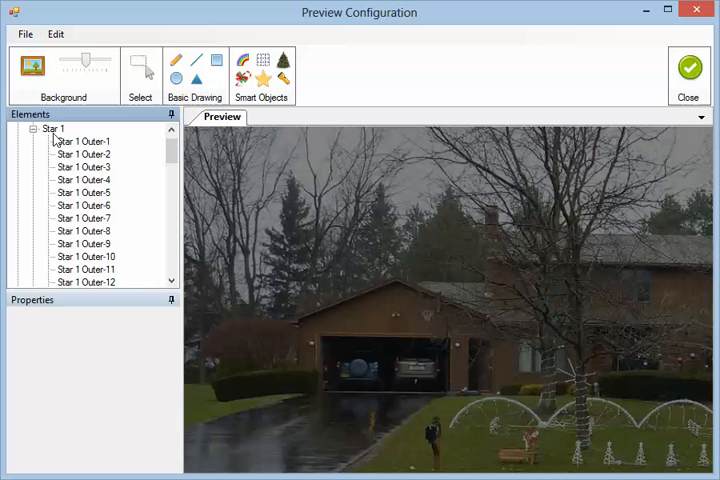
click(52, 129)
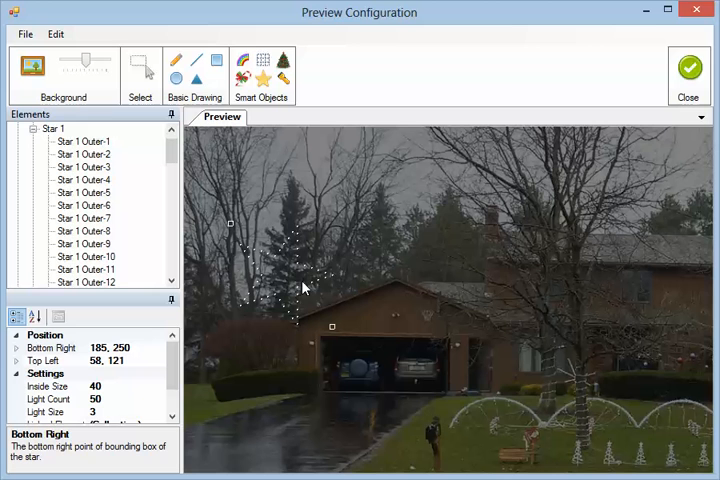
mouse_move(287, 247)
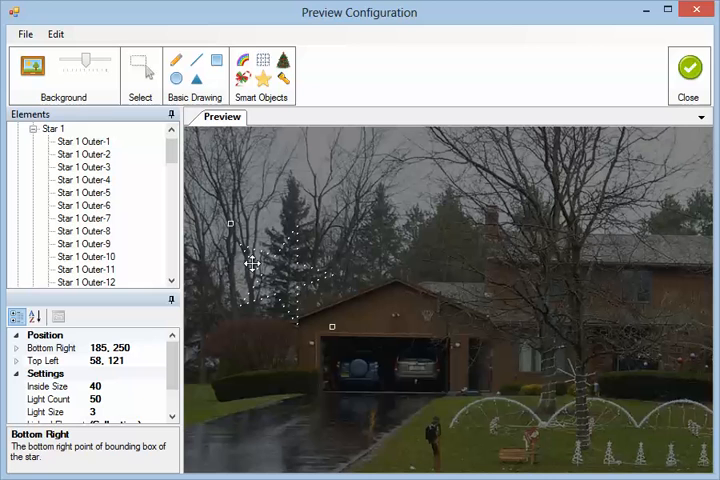
mouse_move(297, 285)
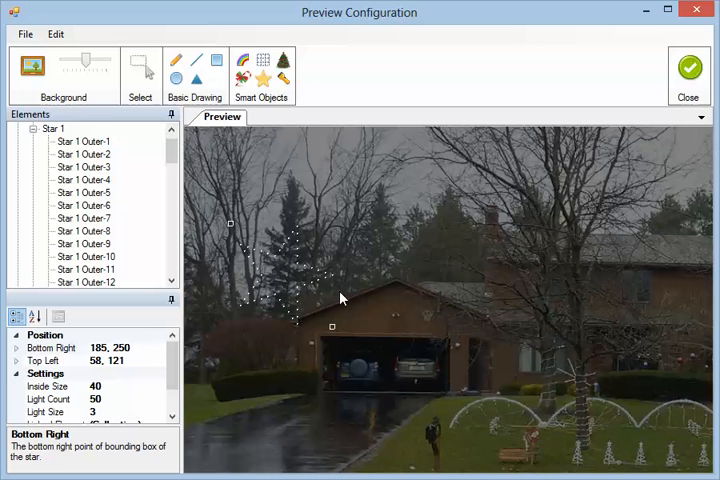
mouse_move(335, 277)
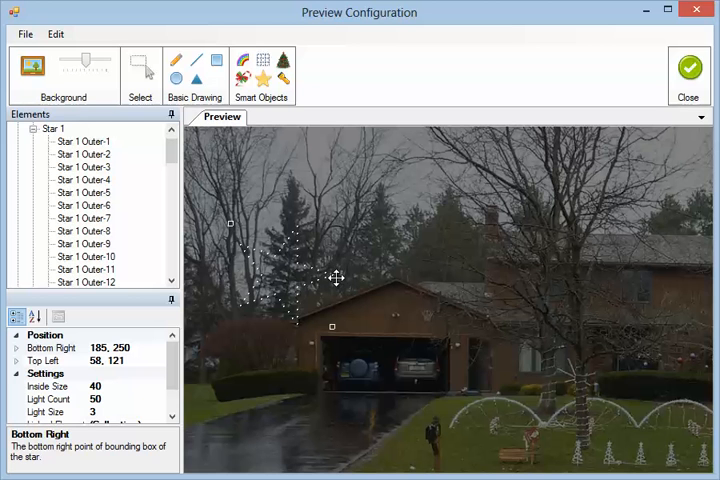
mouse_move(303, 305)
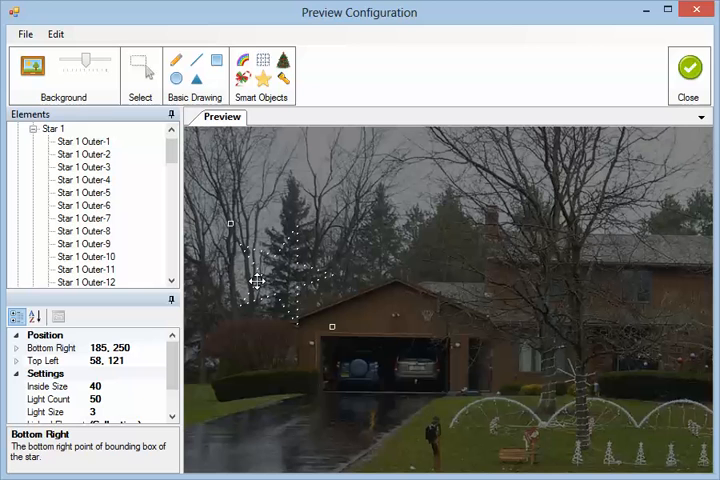
mouse_move(312, 260)
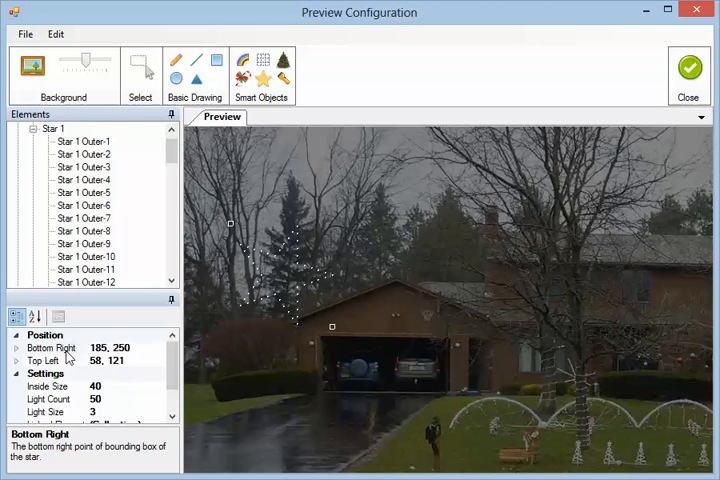
click(17, 347)
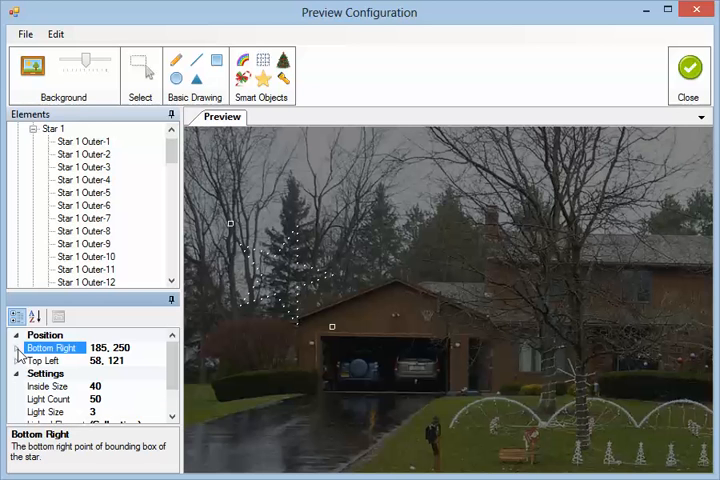
mouse_move(305, 286)
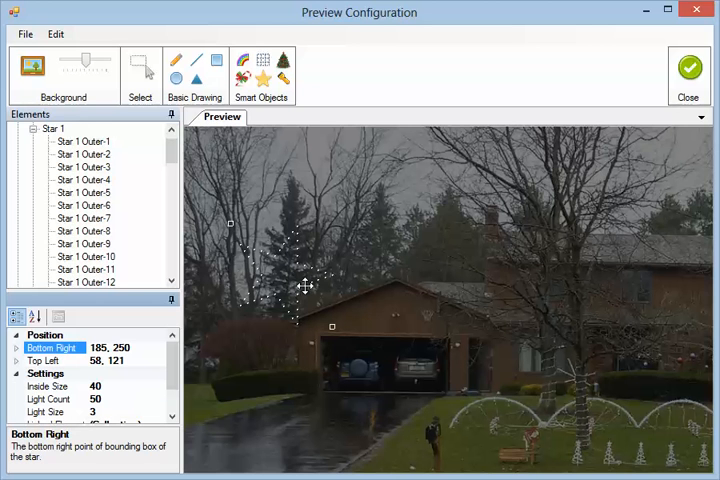
mouse_move(372, 415)
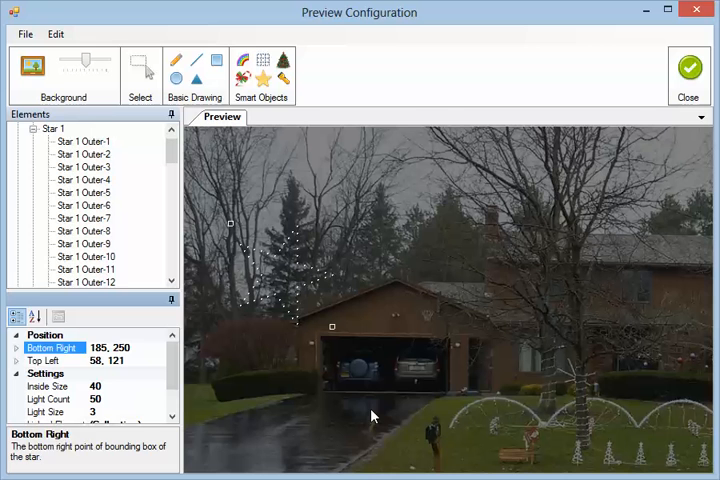
click(46, 361)
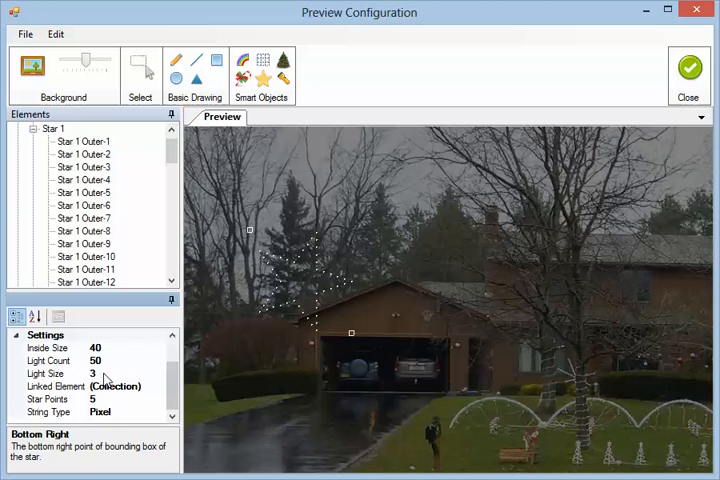
- Keep Light Size at 6 and set Light Count to 90 in the Settings grid
click(47, 373)
text(6)
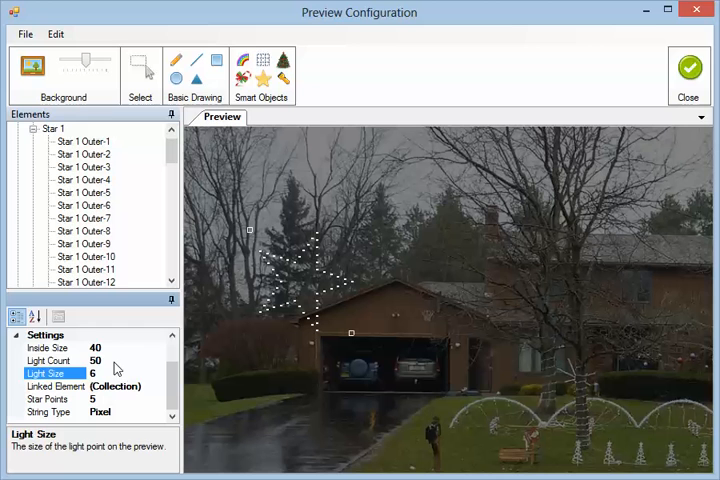
click(48, 361)
text(90)
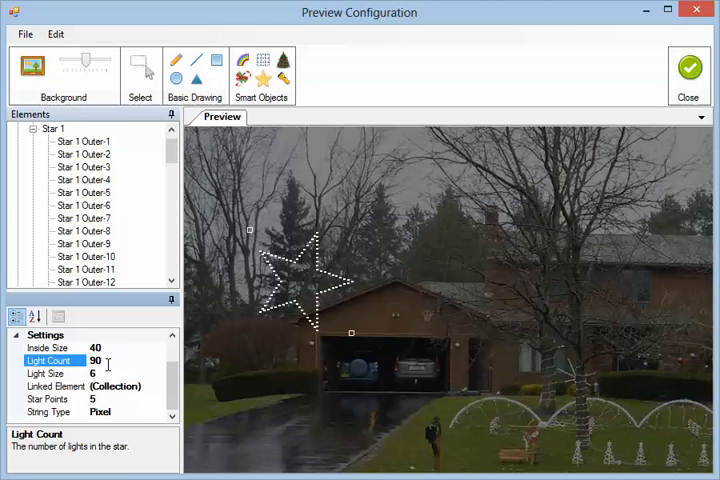
mouse_move(272, 298)
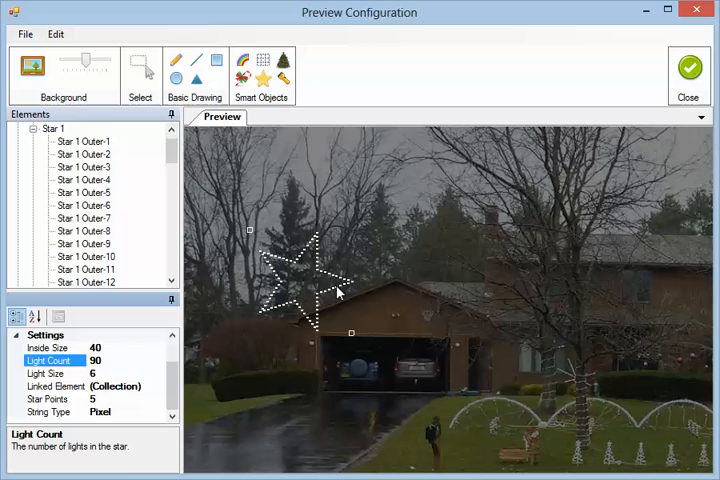
mouse_move(264, 305)
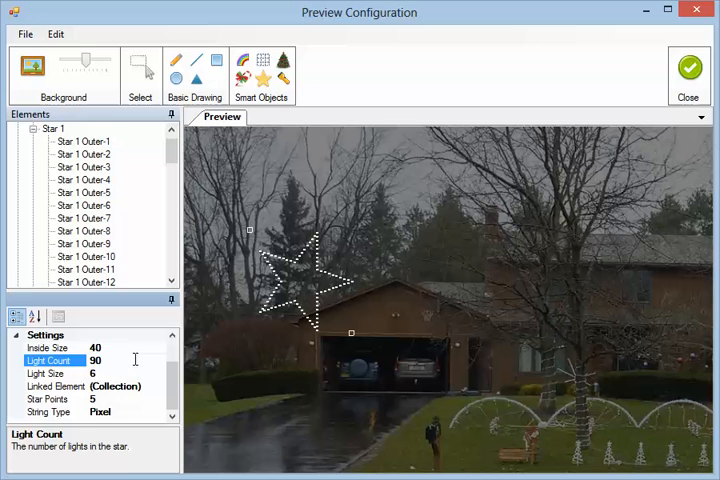
mouse_move(114, 375)
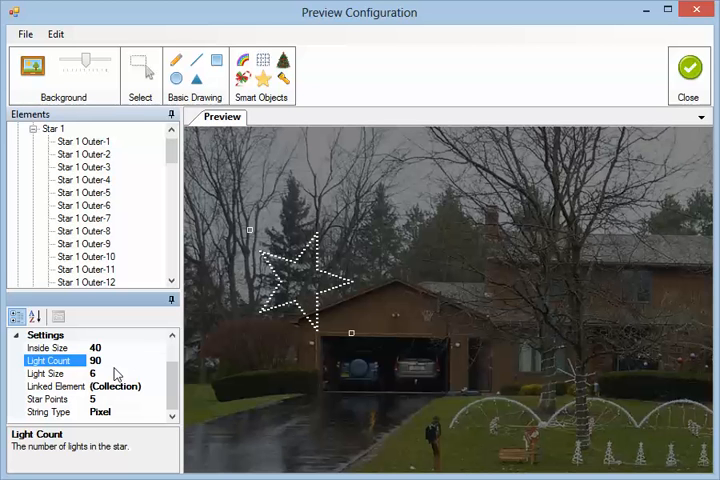
mouse_move(99, 404)
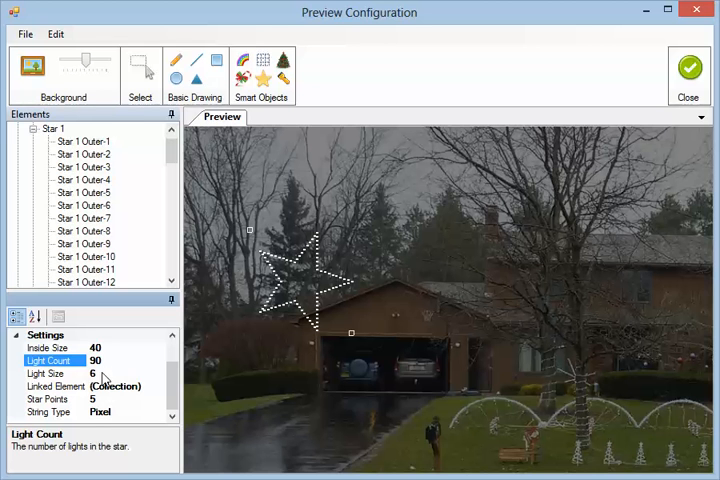
mouse_move(107, 350)
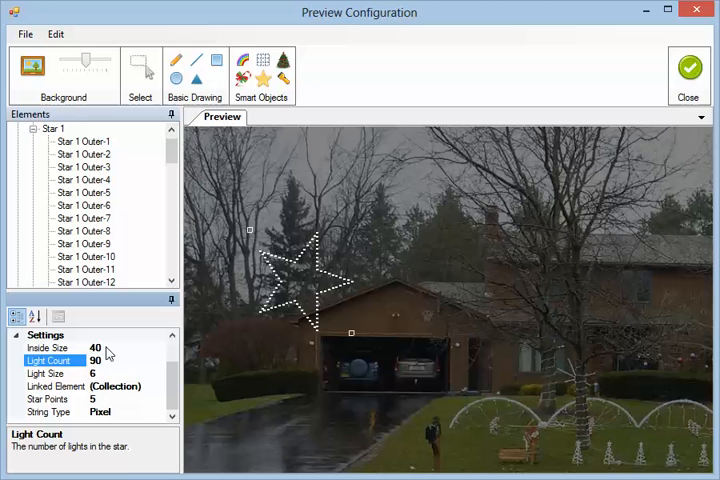
mouse_move(100, 355)
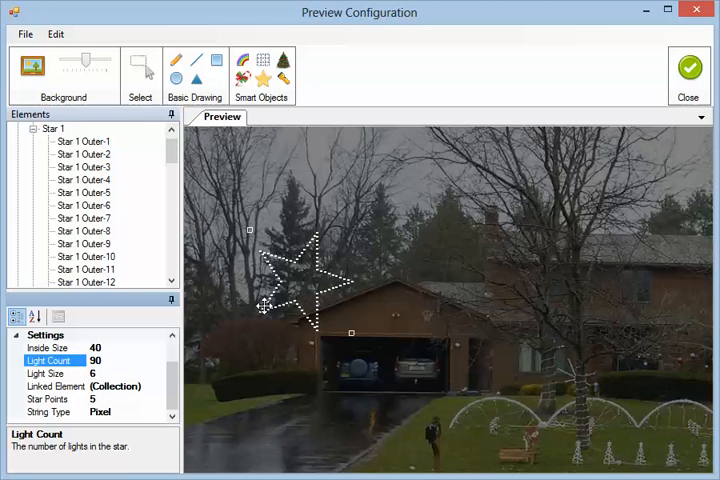
mouse_move(320, 235)
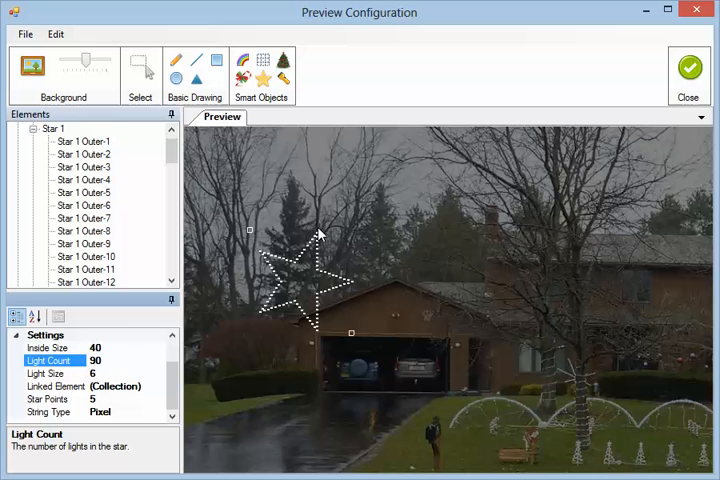
mouse_move(258, 307)
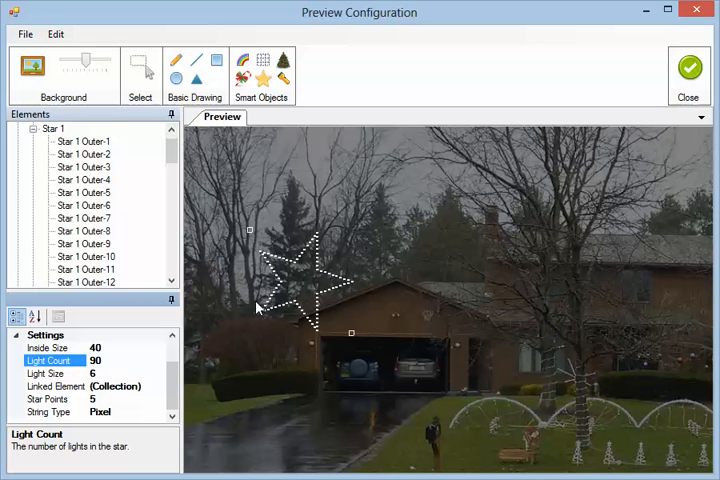
click(48, 347)
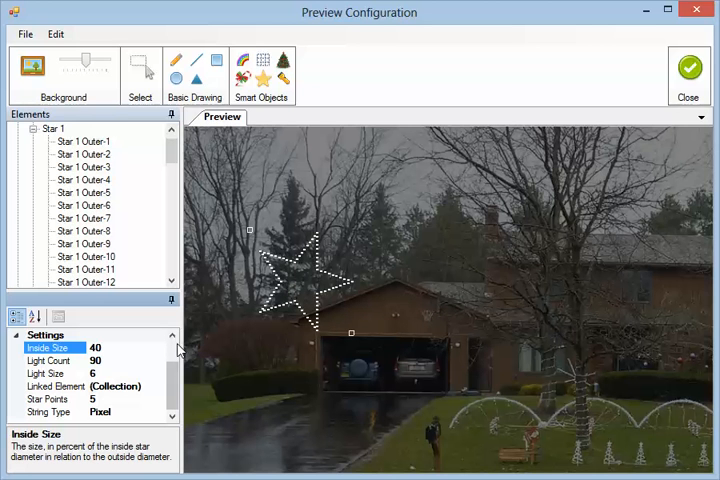
mouse_move(115, 361)
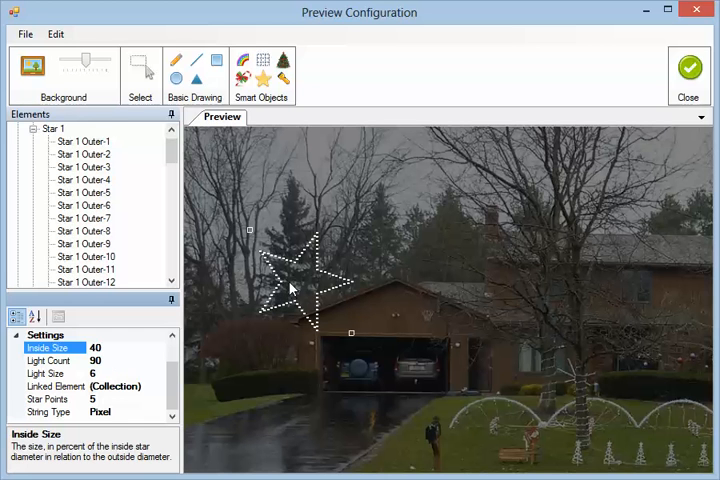
mouse_move(302, 280)
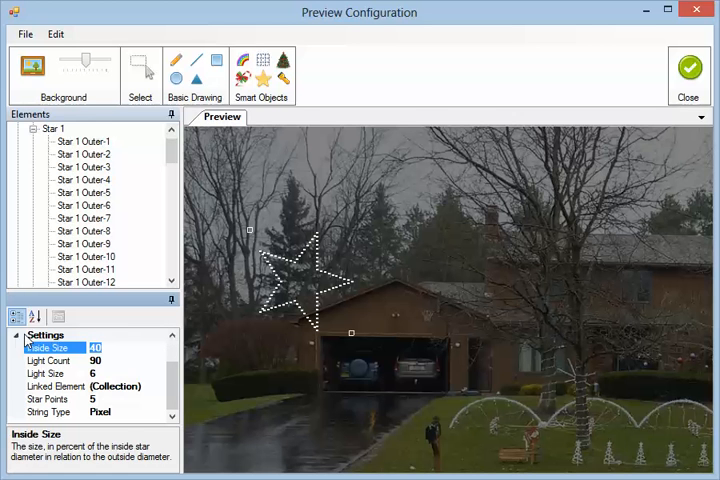
text(30)
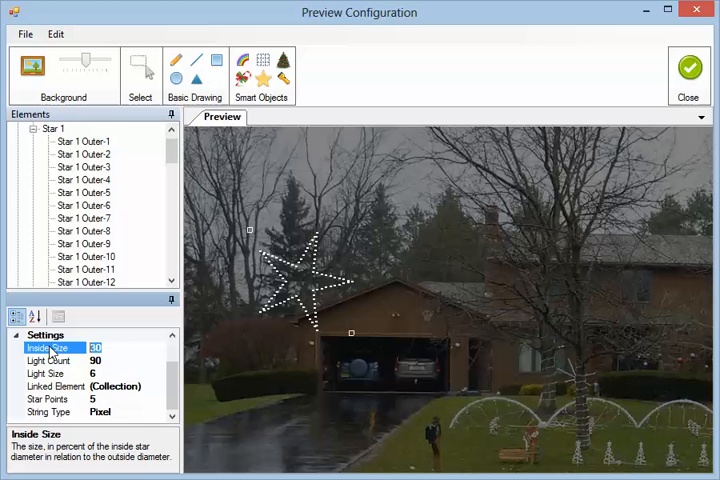
text(60)
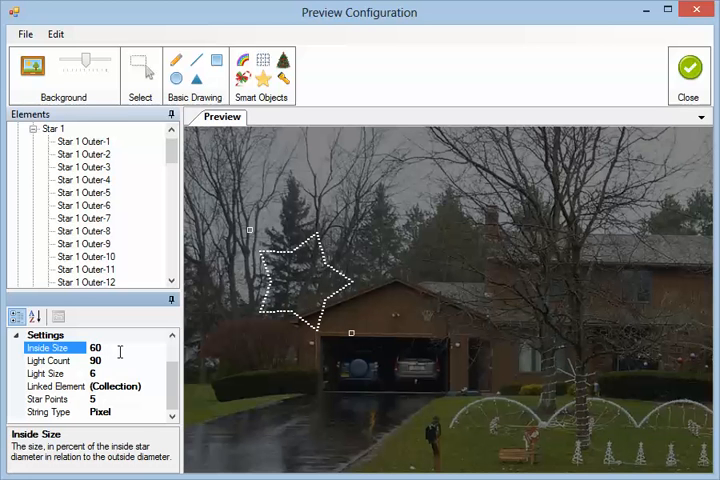
text(40)
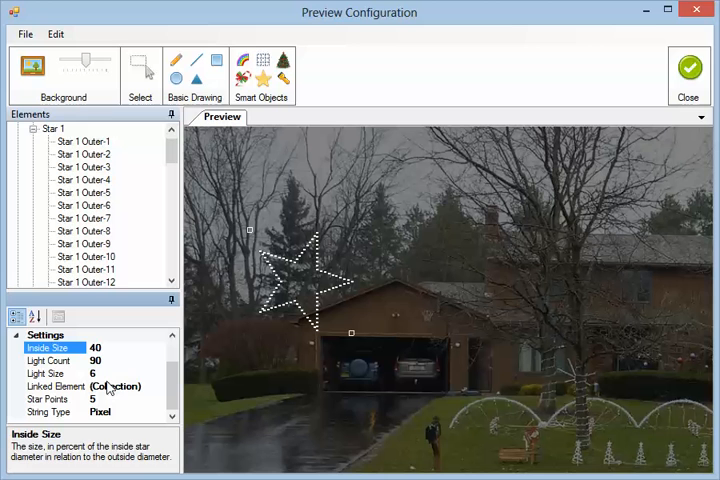
click(45, 398)
text(4)
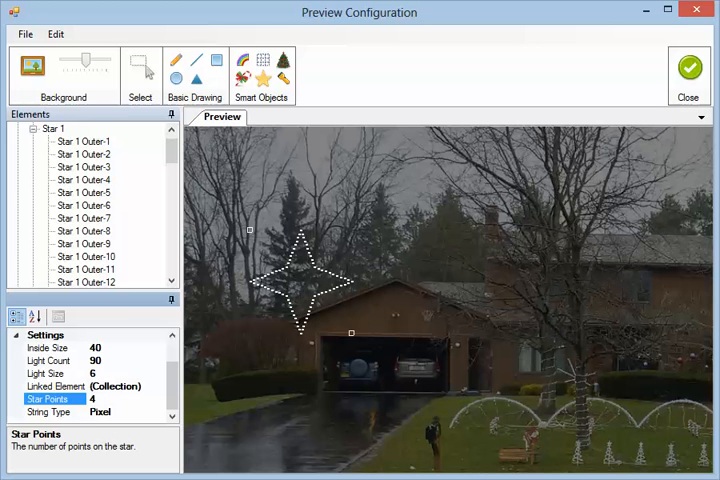
- Enter a new Star Points value and select the String Type setting
text(3)
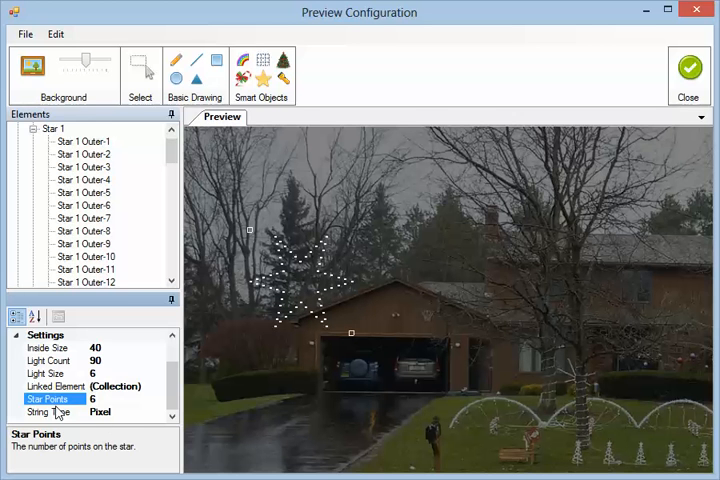
click(52, 411)
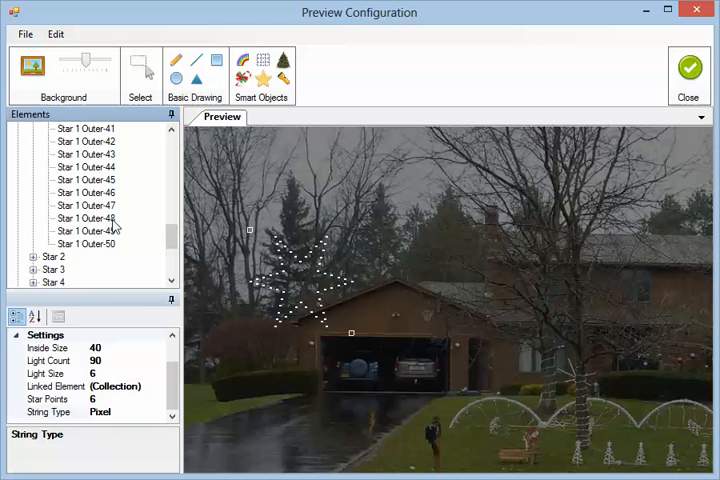
mouse_move(110, 338)
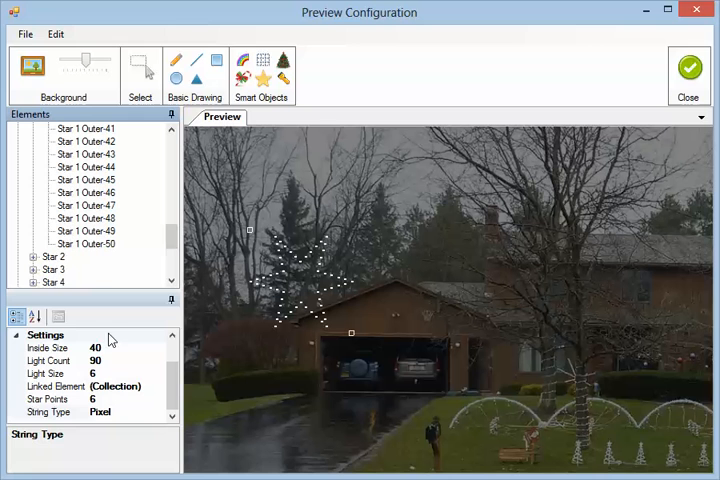
- Choose Standard from the String Type dropdown, giving 60 lights
click(100, 411)
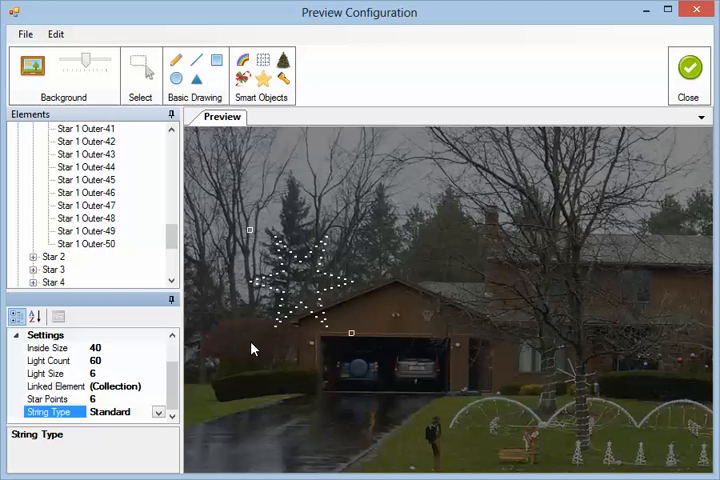
mouse_move(498, 448)
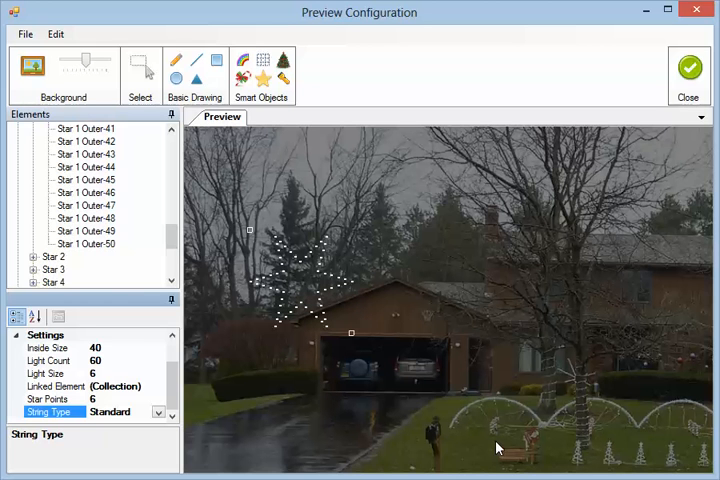